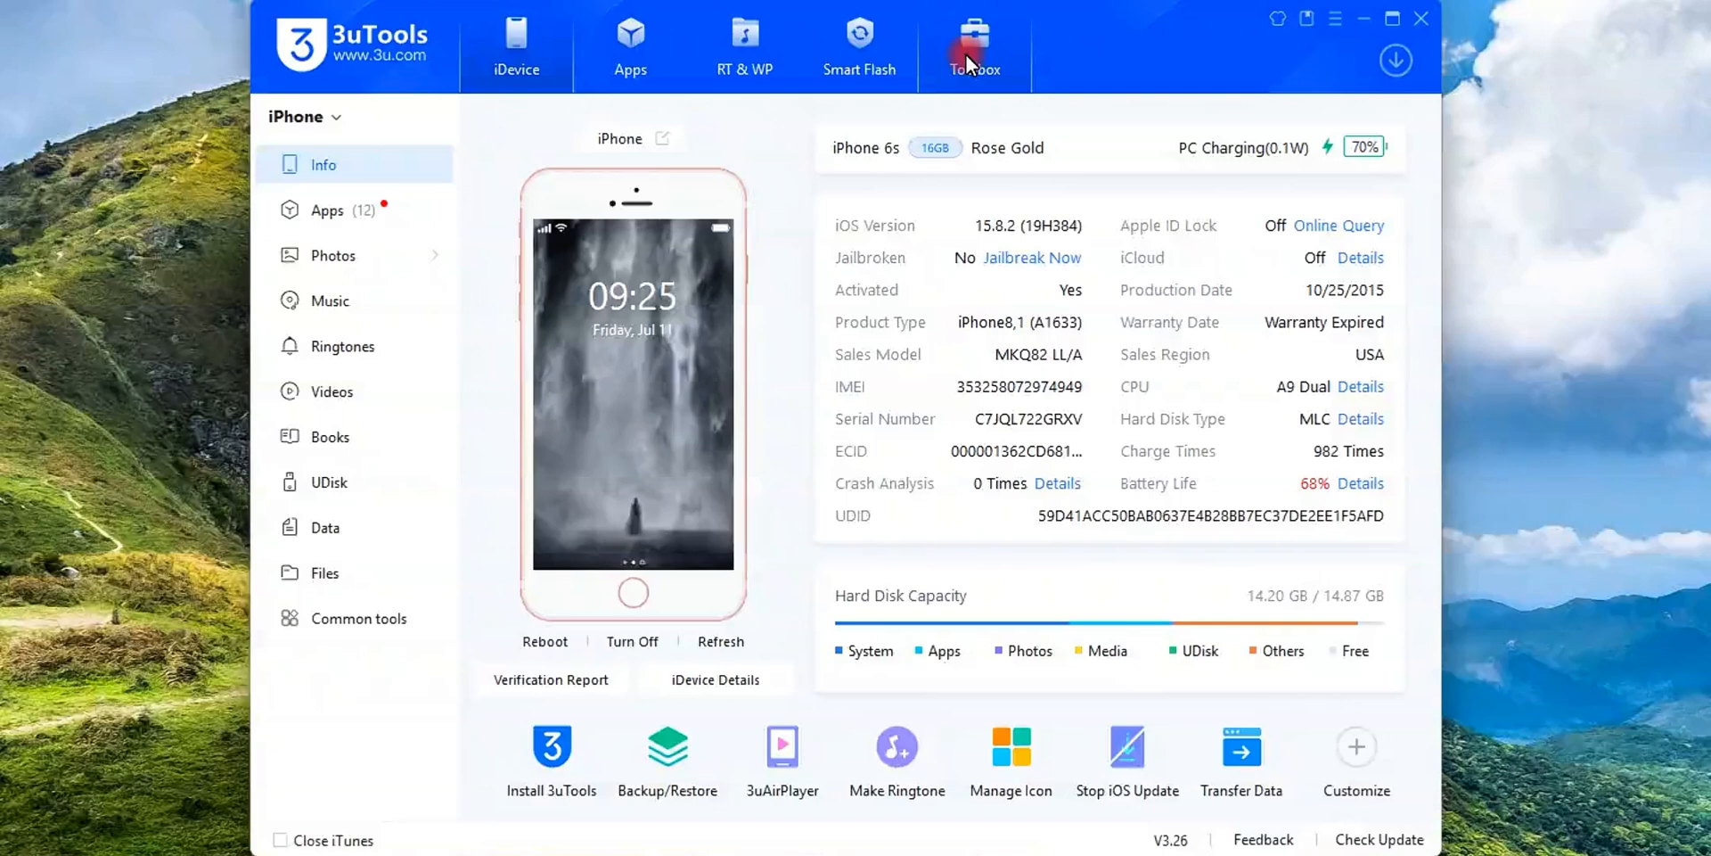
# Start an iPhone backup from Toolbox's Backup/Restore and confirm the encrypted-backup password.
pyautogui.click(966, 37)
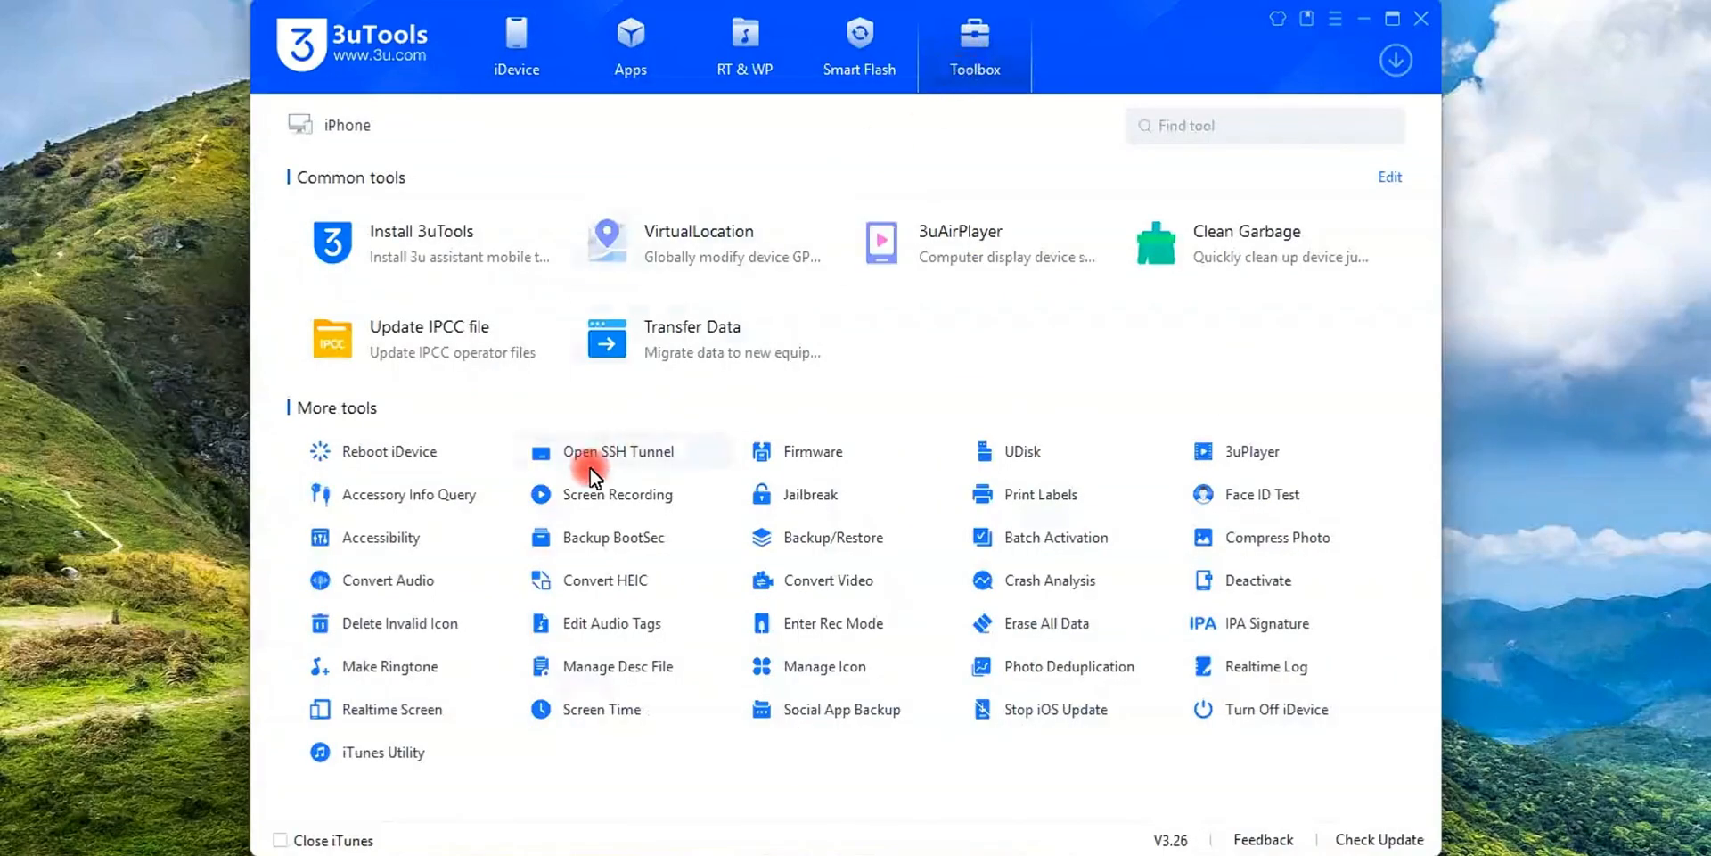
pyautogui.moveTo(844, 545)
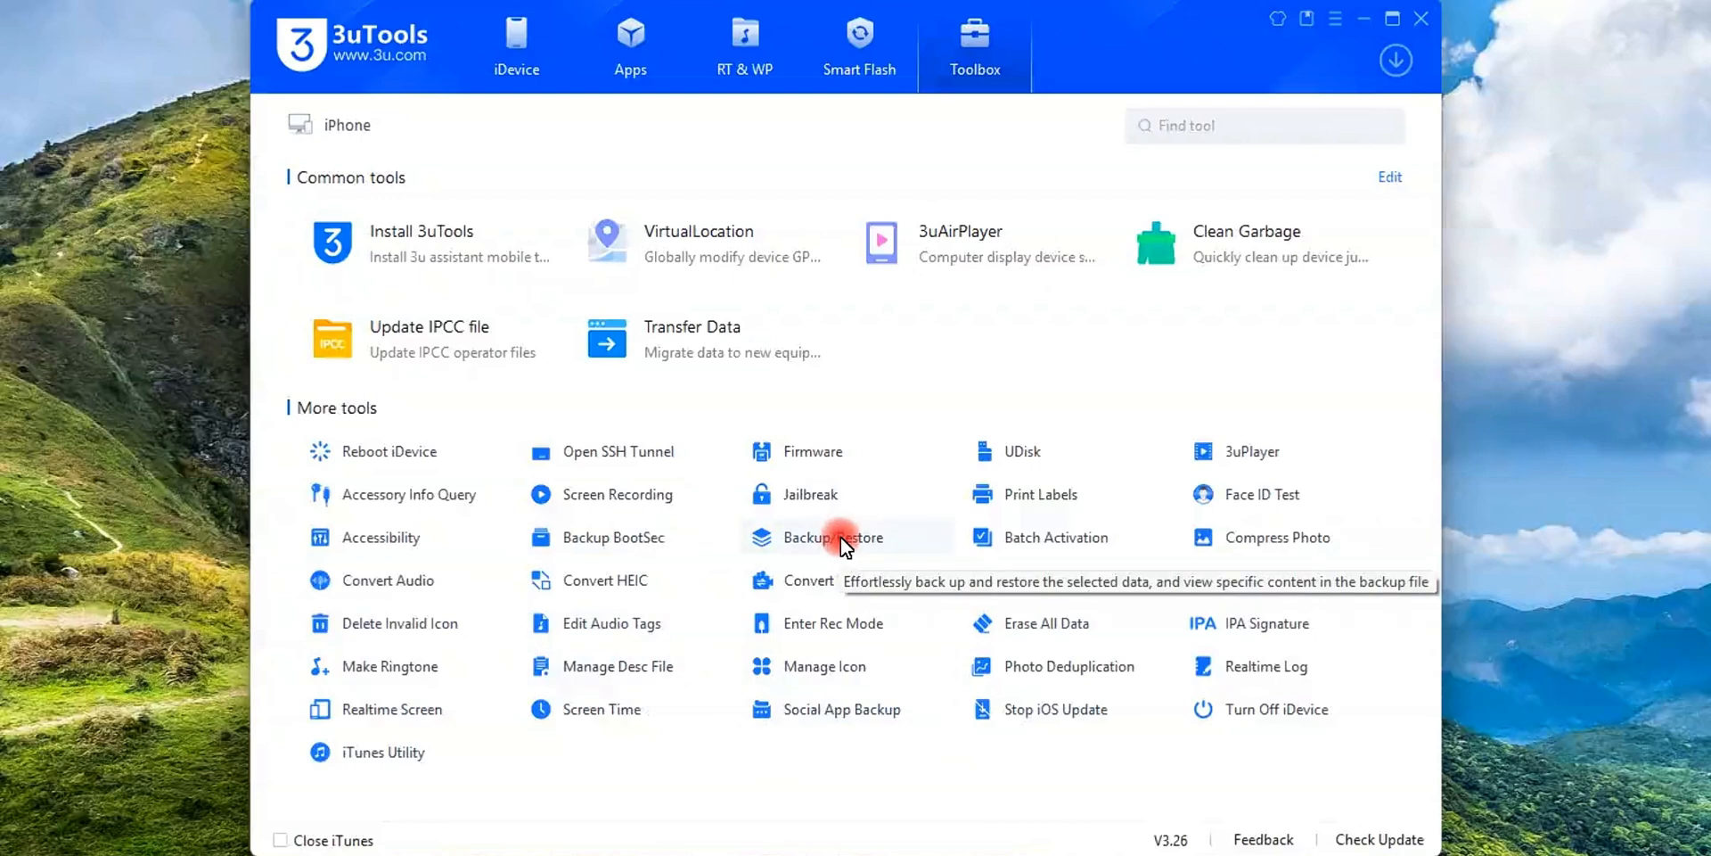
pyautogui.click(834, 537)
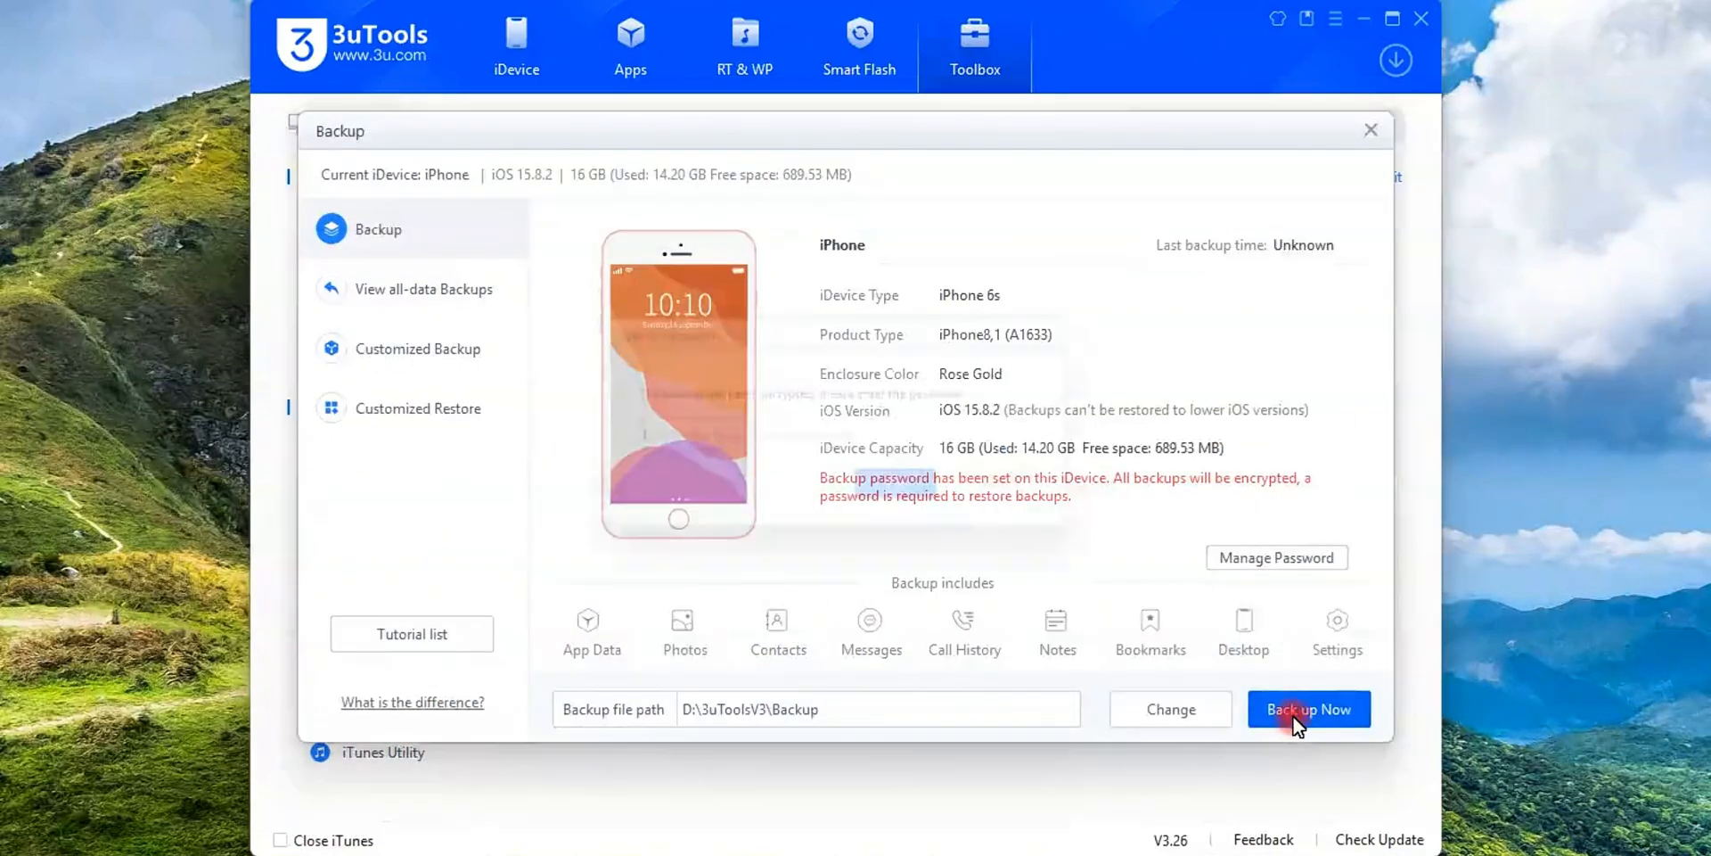
pyautogui.click(1308, 709)
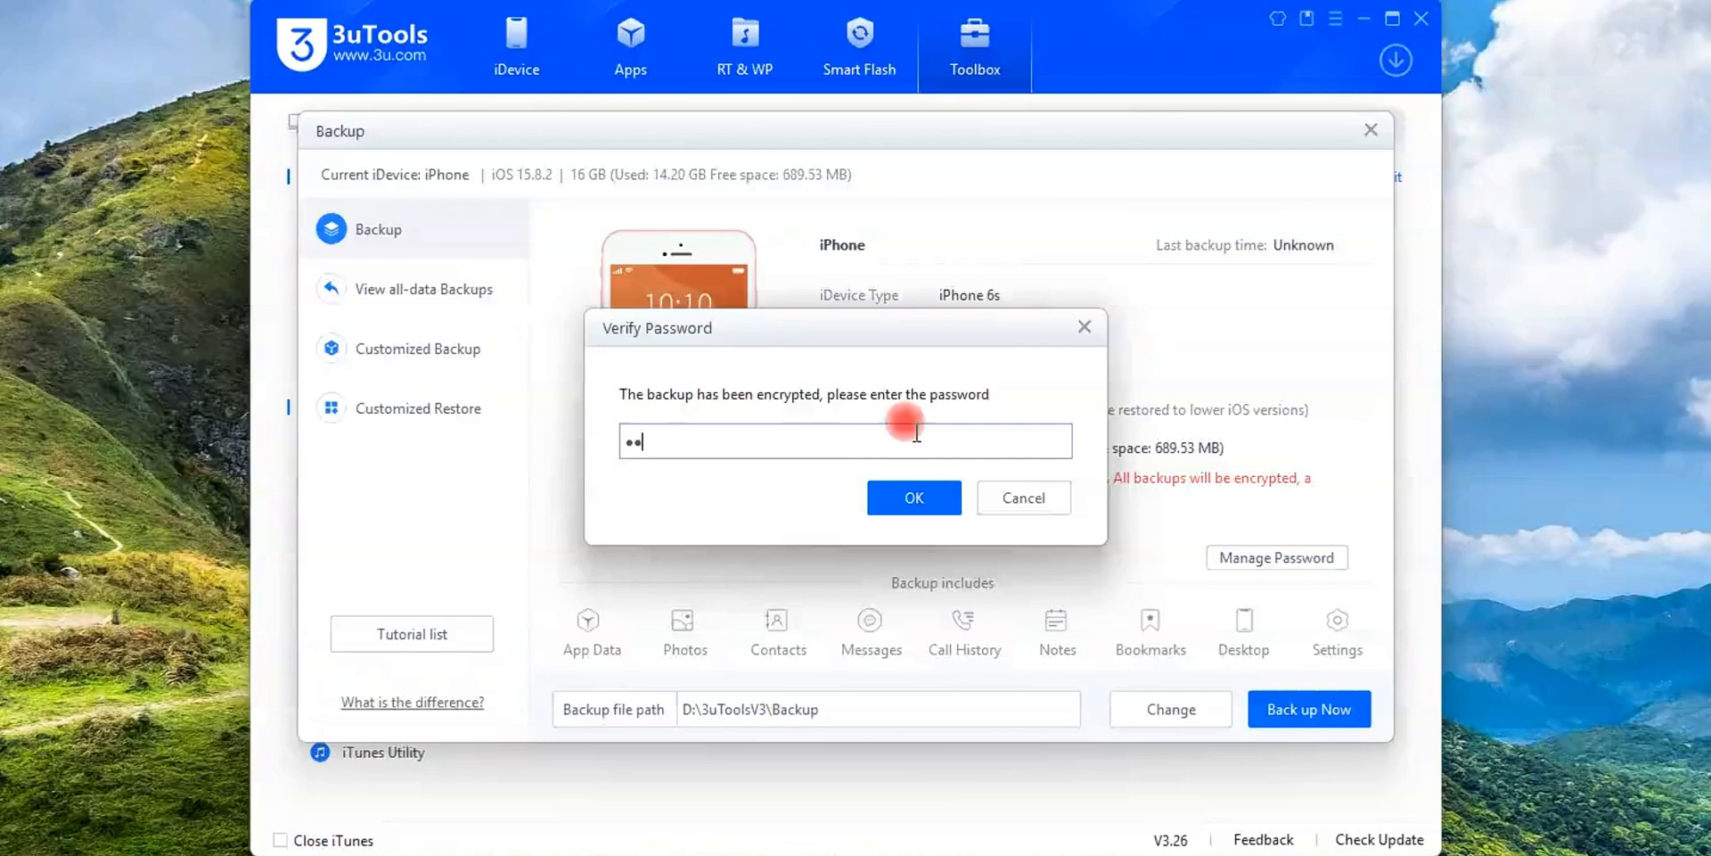
pyautogui.click(914, 497)
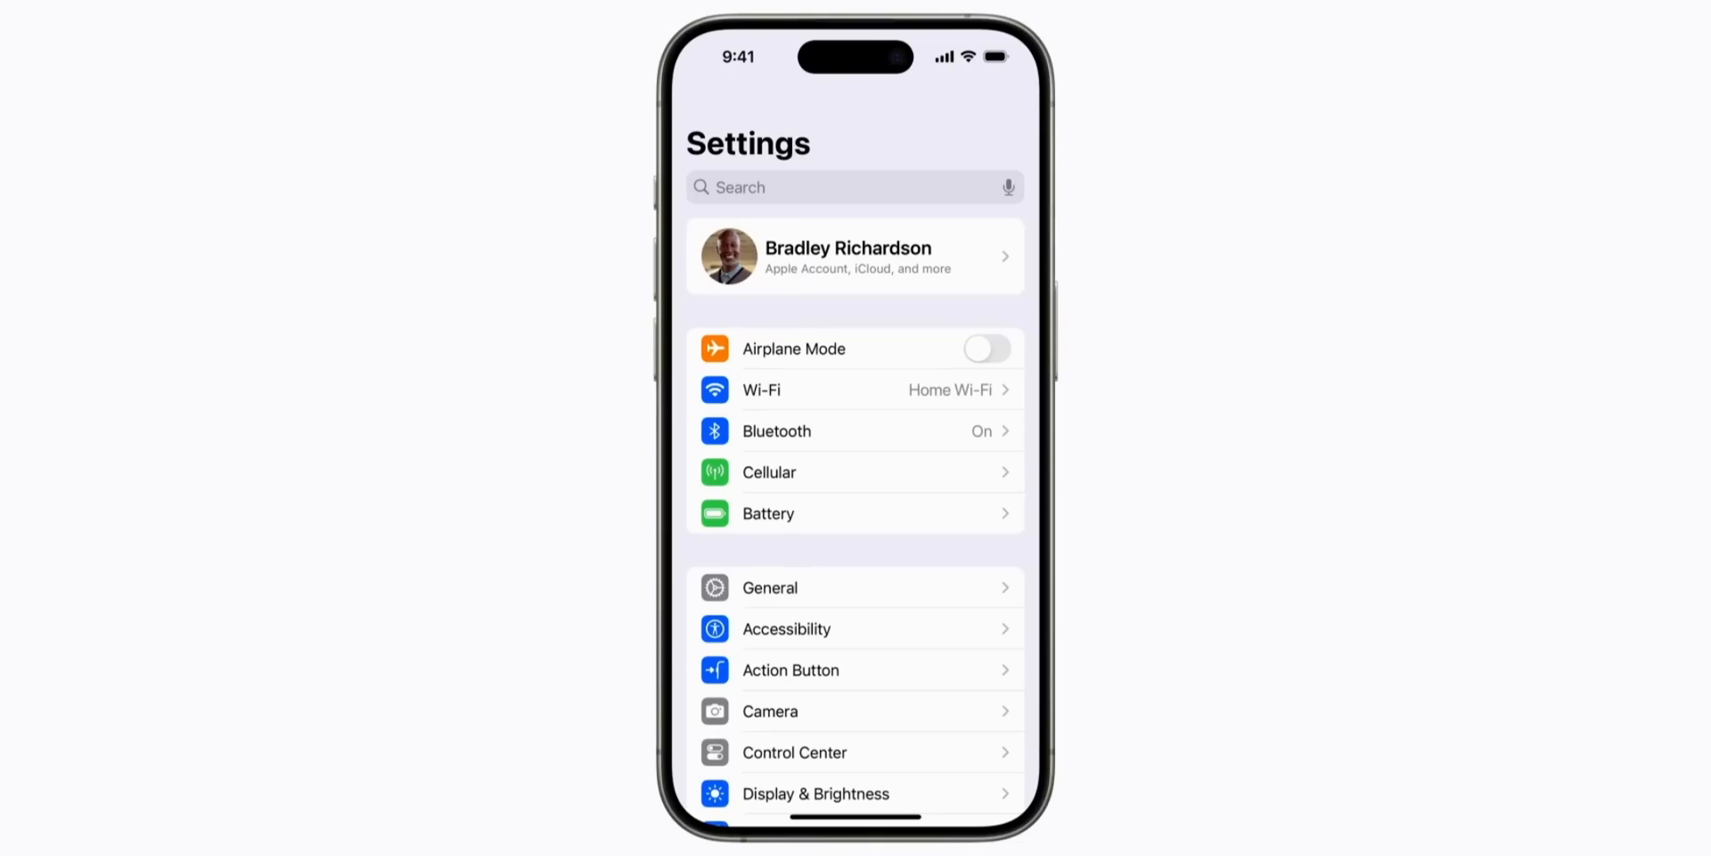
# Open the Apple Account settings, then the iCloud Backup page for this iPhone.
pyautogui.click(854, 256)
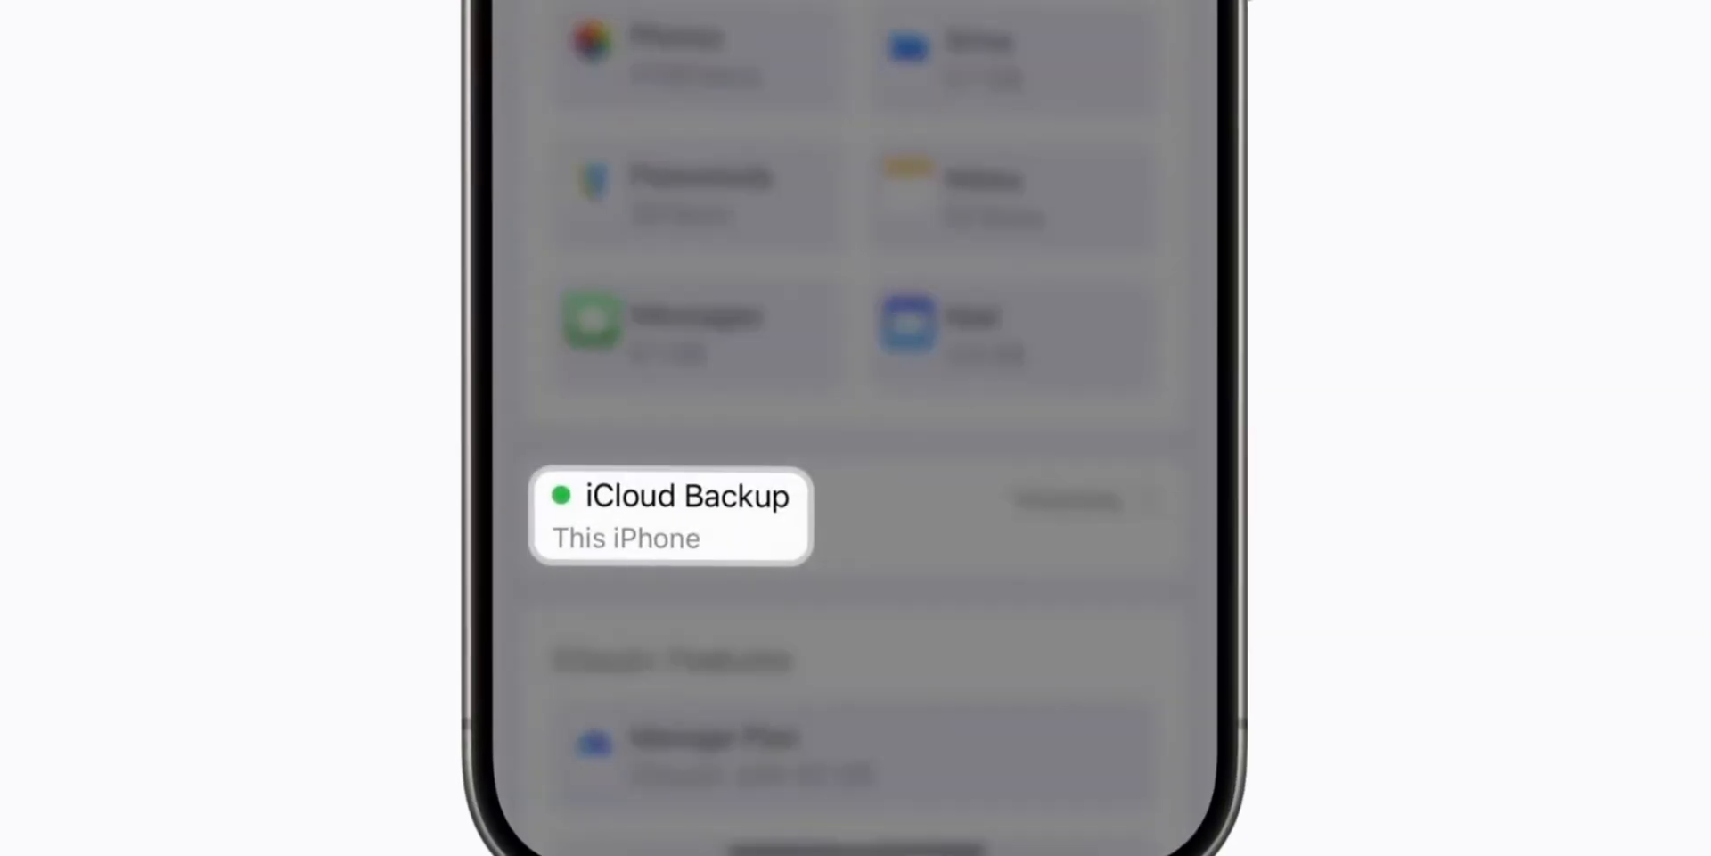
pyautogui.click(671, 515)
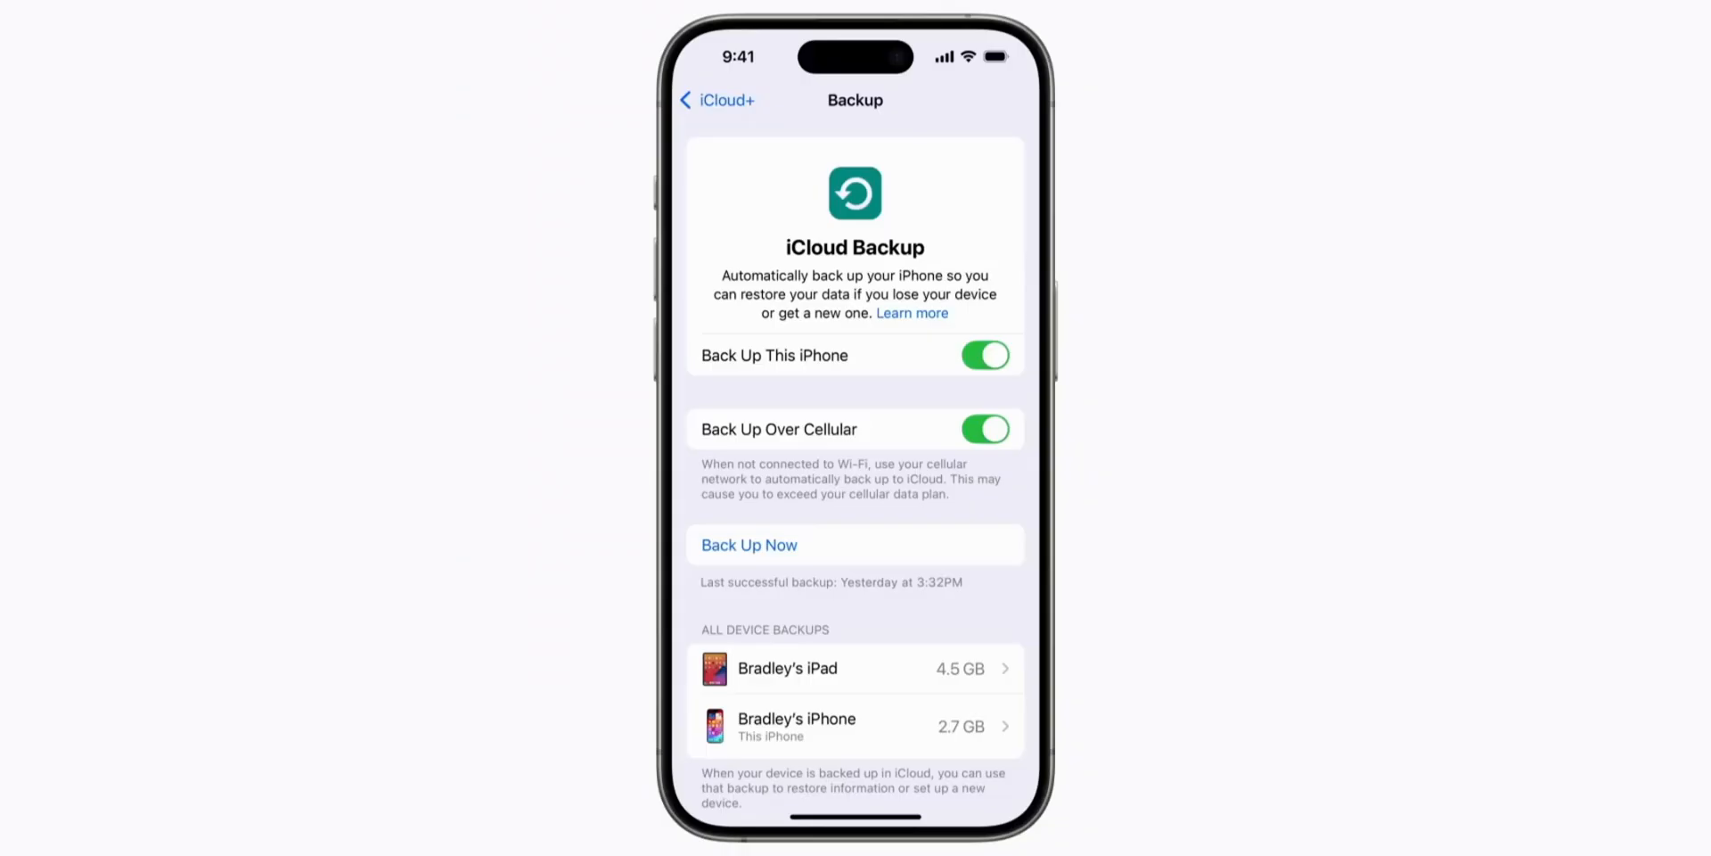